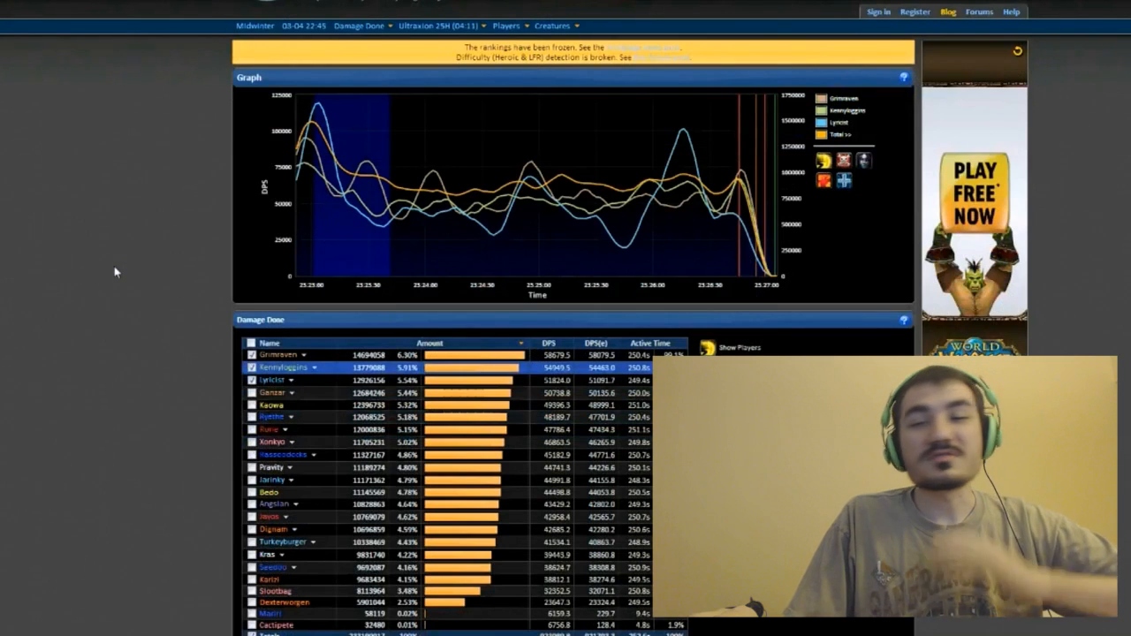
Step: Scroll down the raid's Damage Done table toward the player's entry
{"action": "scroll", "scroll_direction": "down", "scroll_amount": 3}
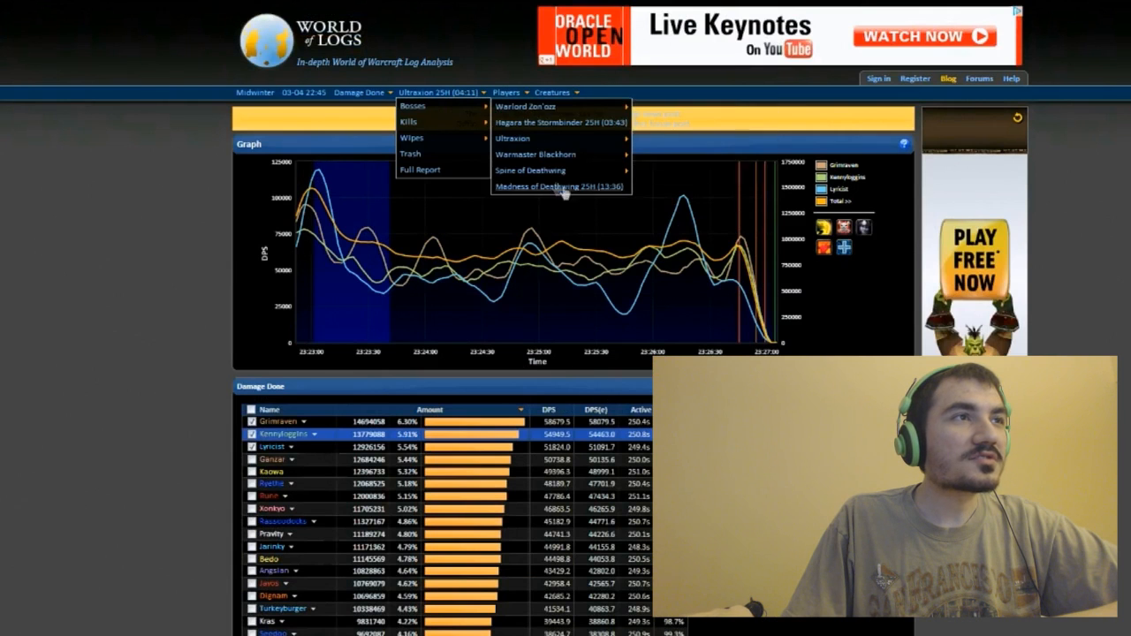
{"action": "scroll", "scroll_direction": "down", "scroll_amount": 3}
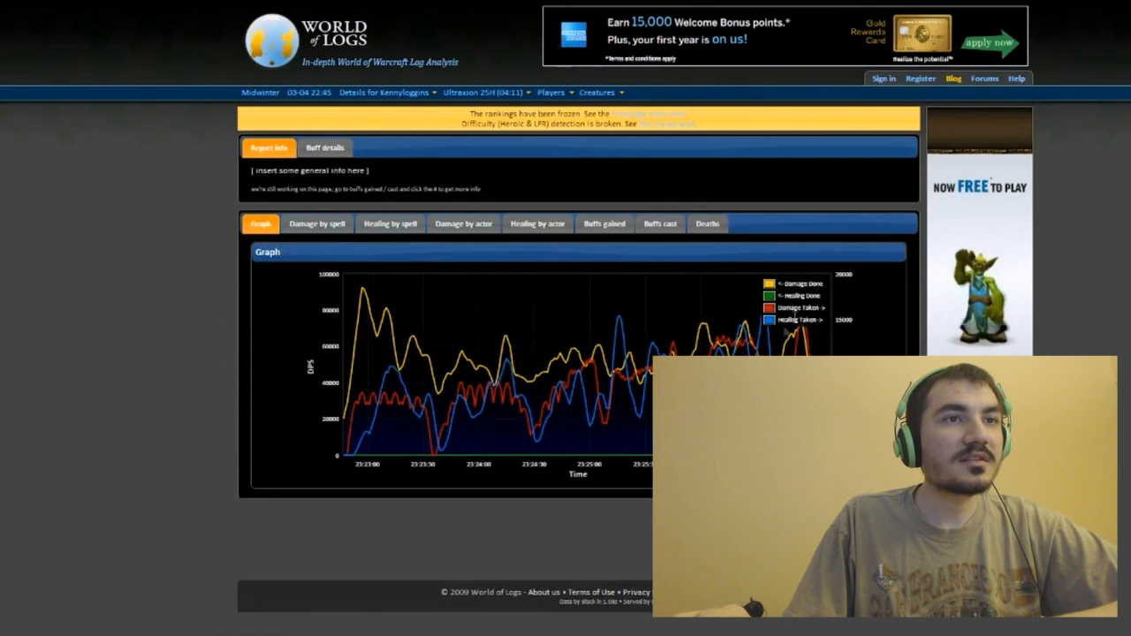
{"action": "mouse_move", "coordinate": [316, 223]}
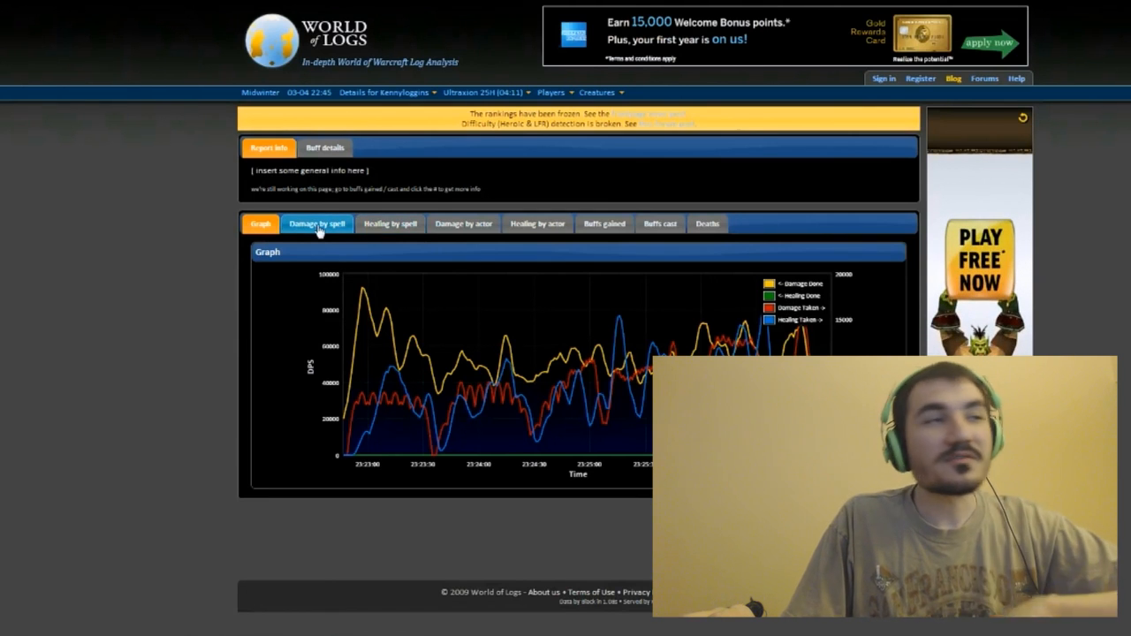
Step: Switch the player's details to the Damage by spell breakdown
{"action": "left_click", "coordinate": [314, 222]}
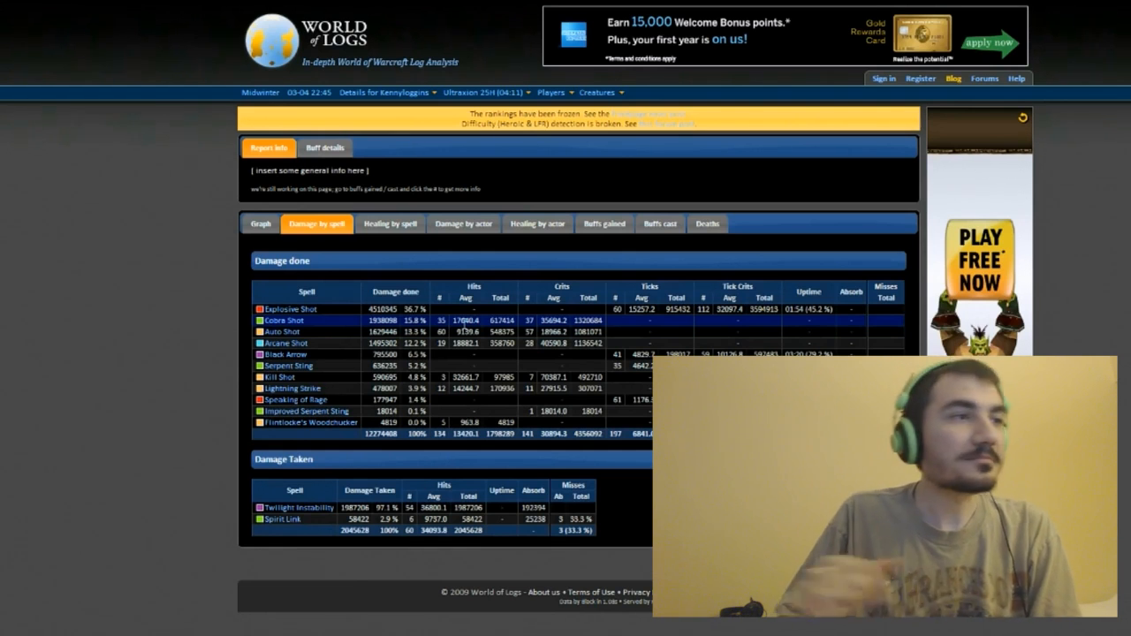
{"action": "mouse_move", "coordinate": [484, 400]}
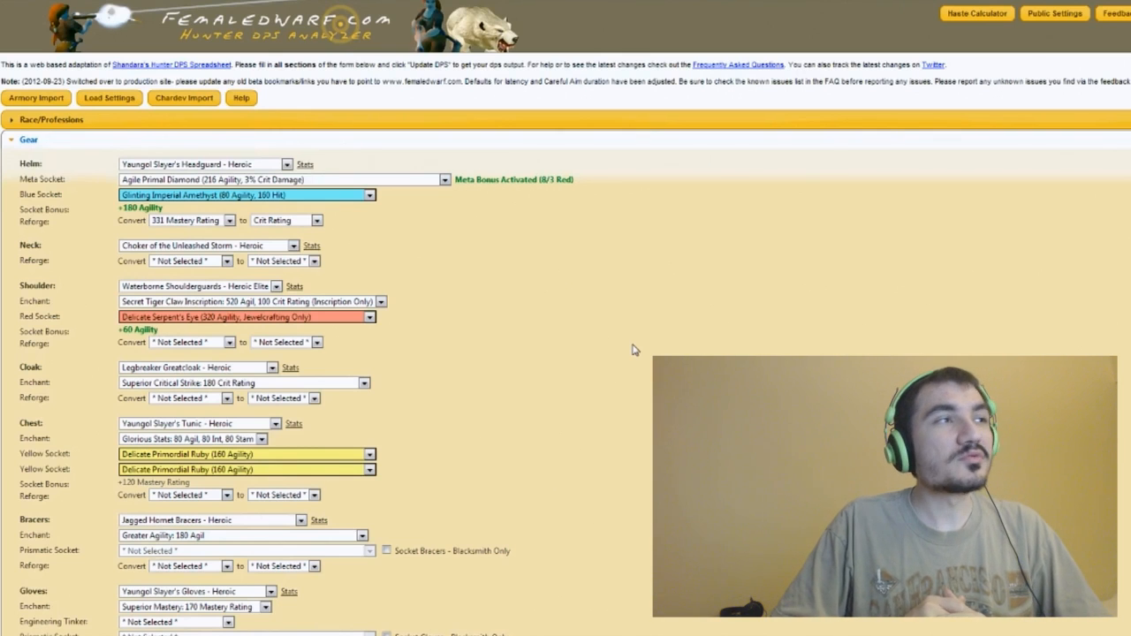
{"action": "mouse_move", "coordinate": [152, 145]}
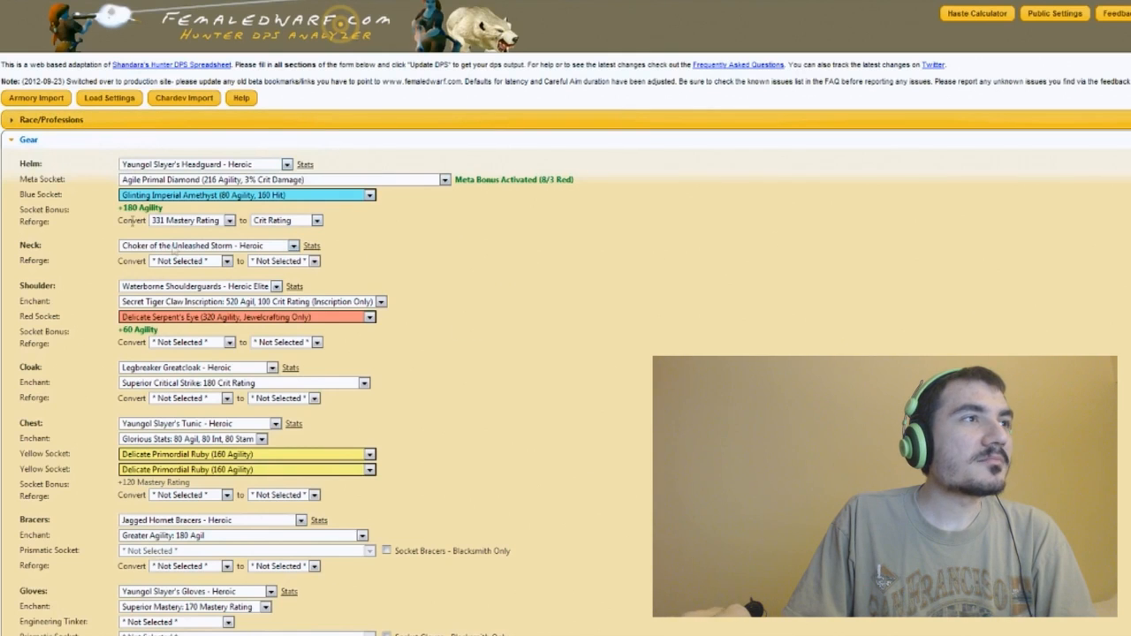
Step: Review the analyzer's Talents and Shot Priority sections before the results
{"action": "scroll", "scroll_direction": "down", "scroll_amount": 3}
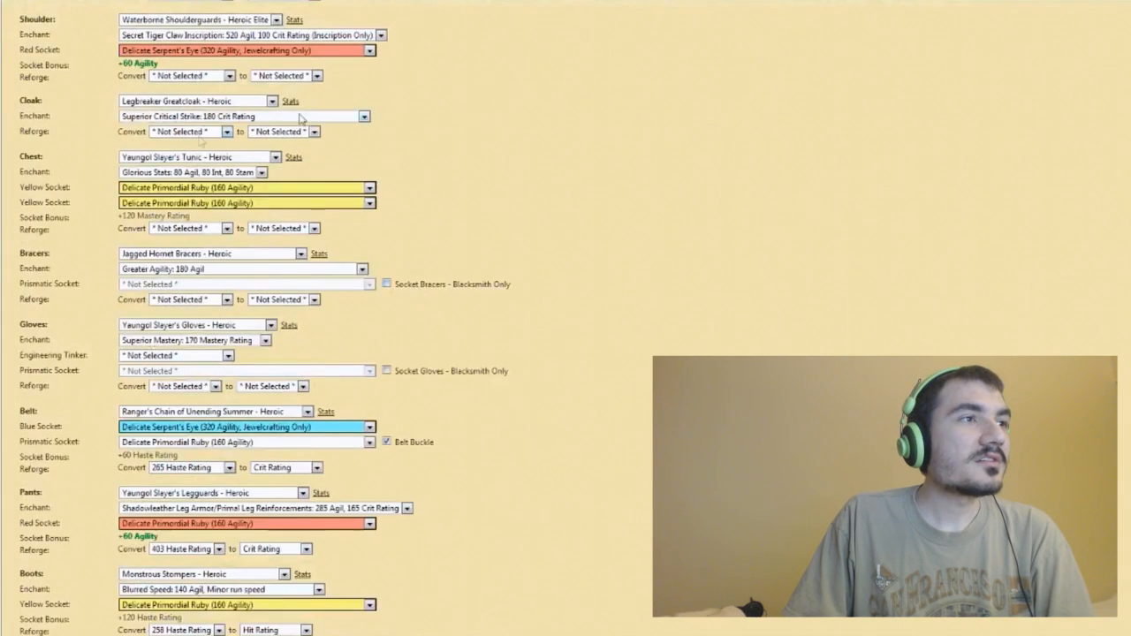
{"action": "scroll", "scroll_direction": "down", "scroll_amount": 3}
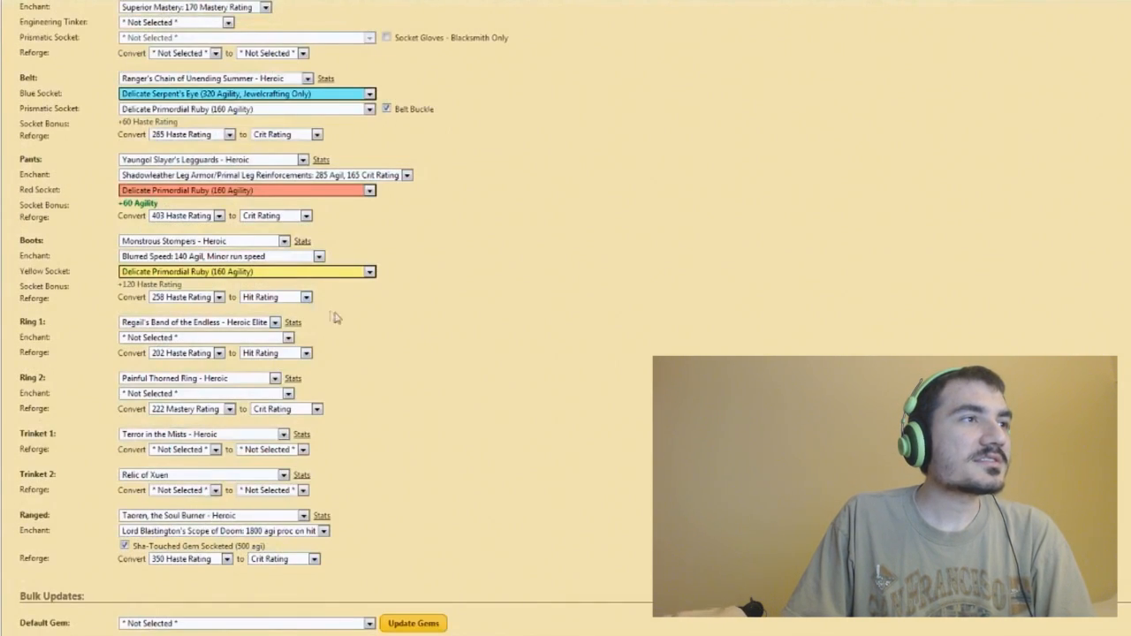
{"action": "scroll", "scroll_direction": "down", "scroll_amount": 3}
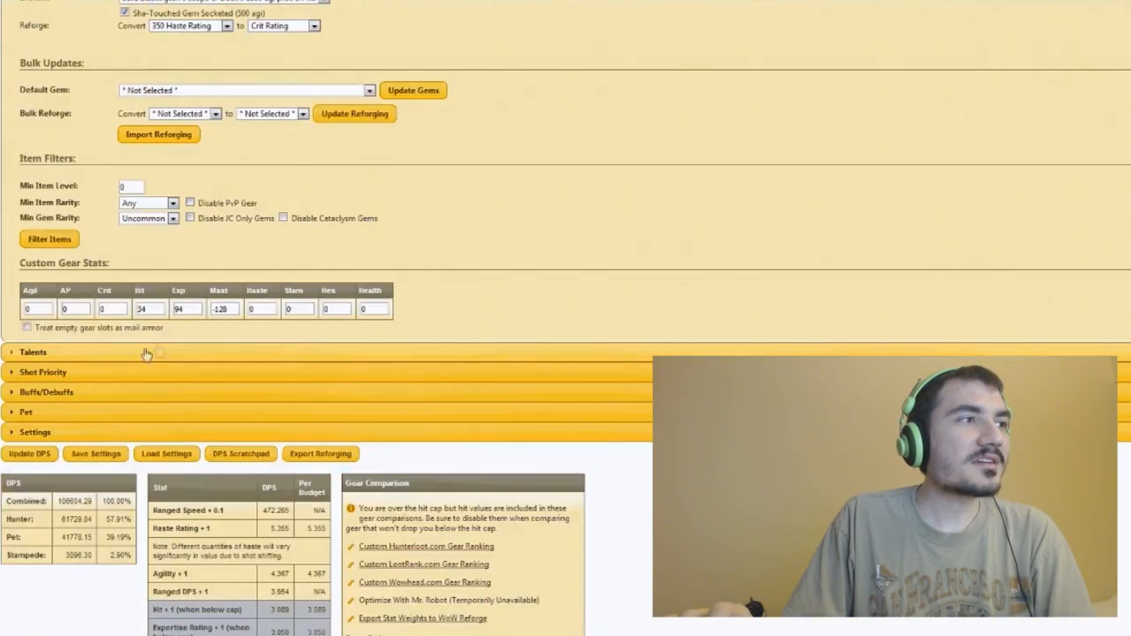
{"action": "left_click", "coordinate": [31, 351]}
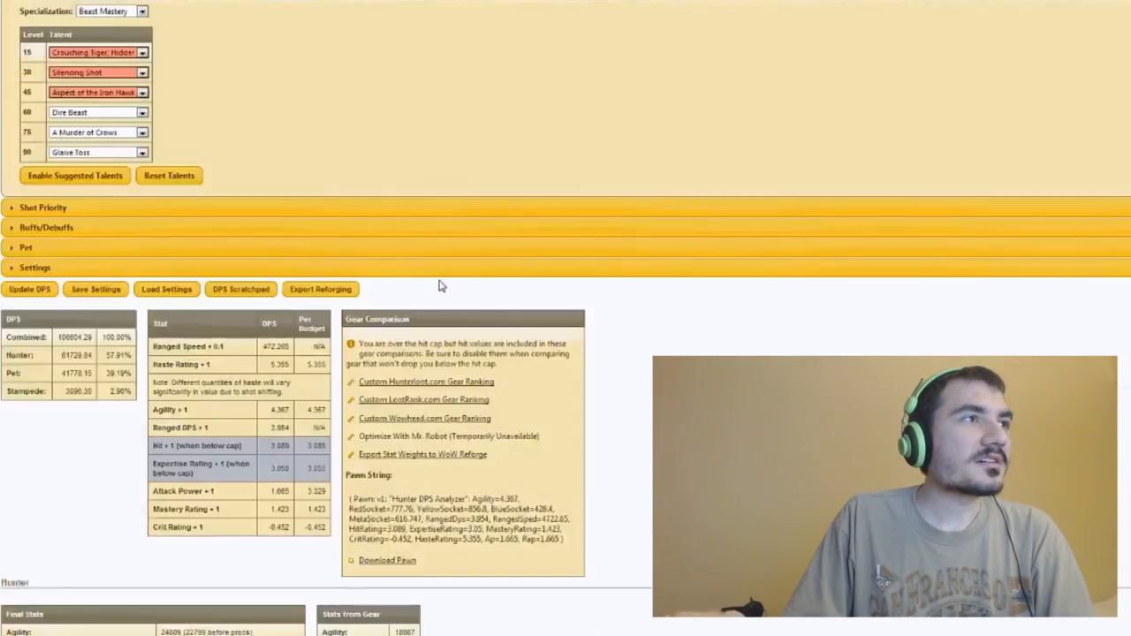
{"action": "scroll", "scroll_direction": "up", "scroll_amount": 3}
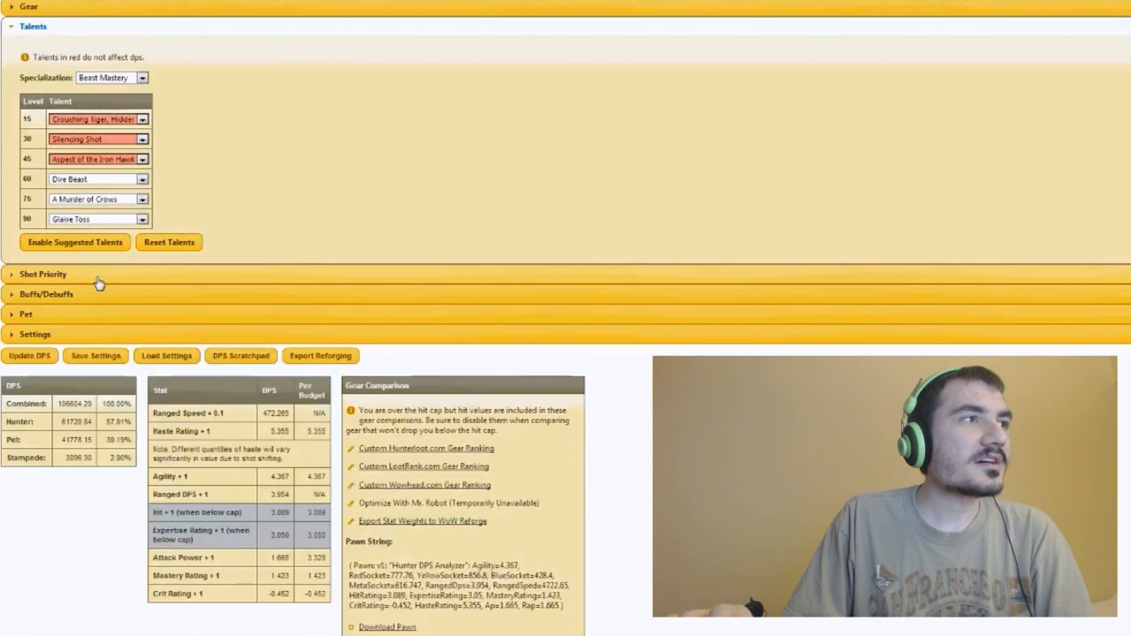
{"action": "left_click", "coordinate": [42, 274]}
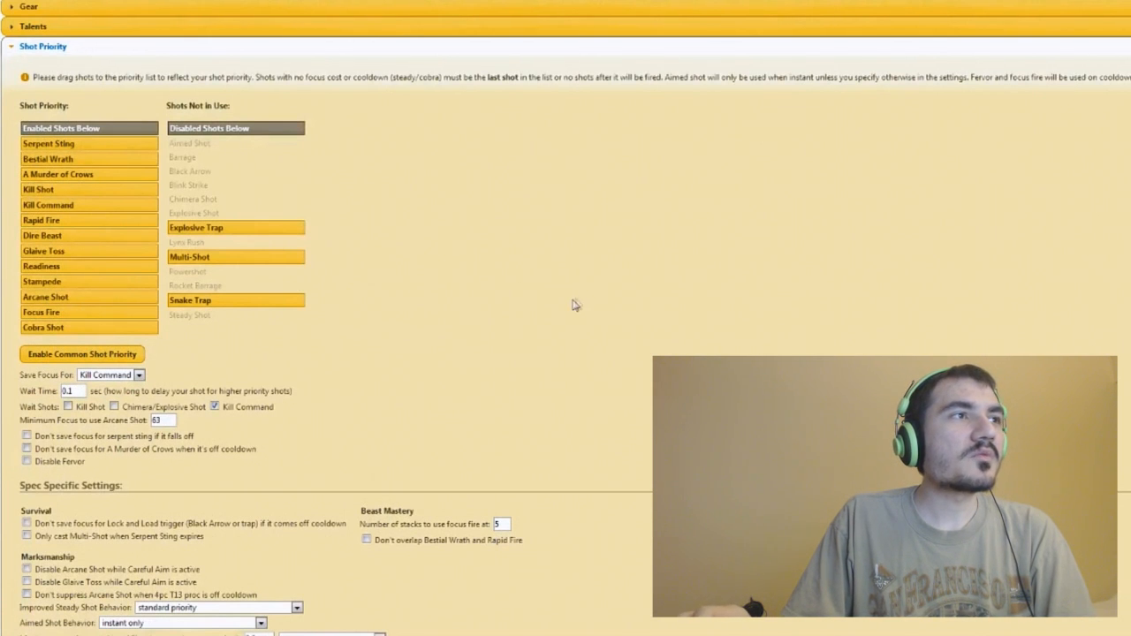
Step: Scroll down to the total DPS, stat weights and per-ability Shot Breakdown table
{"action": "scroll", "scroll_direction": "down", "scroll_amount": 3}
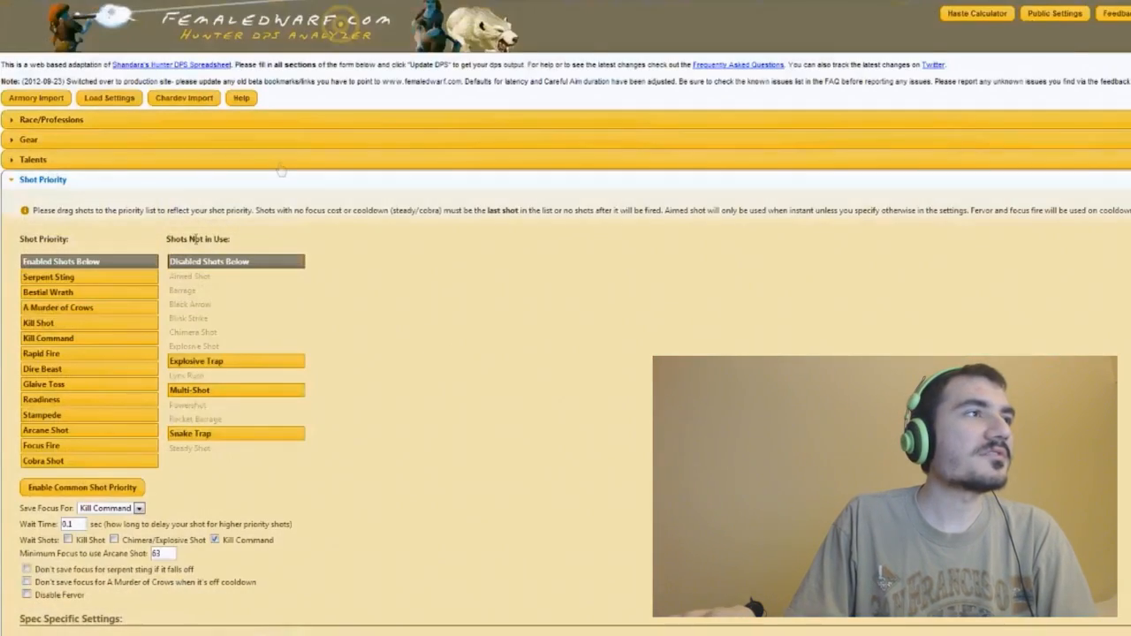
{"action": "scroll", "scroll_direction": "down", "scroll_amount": 3}
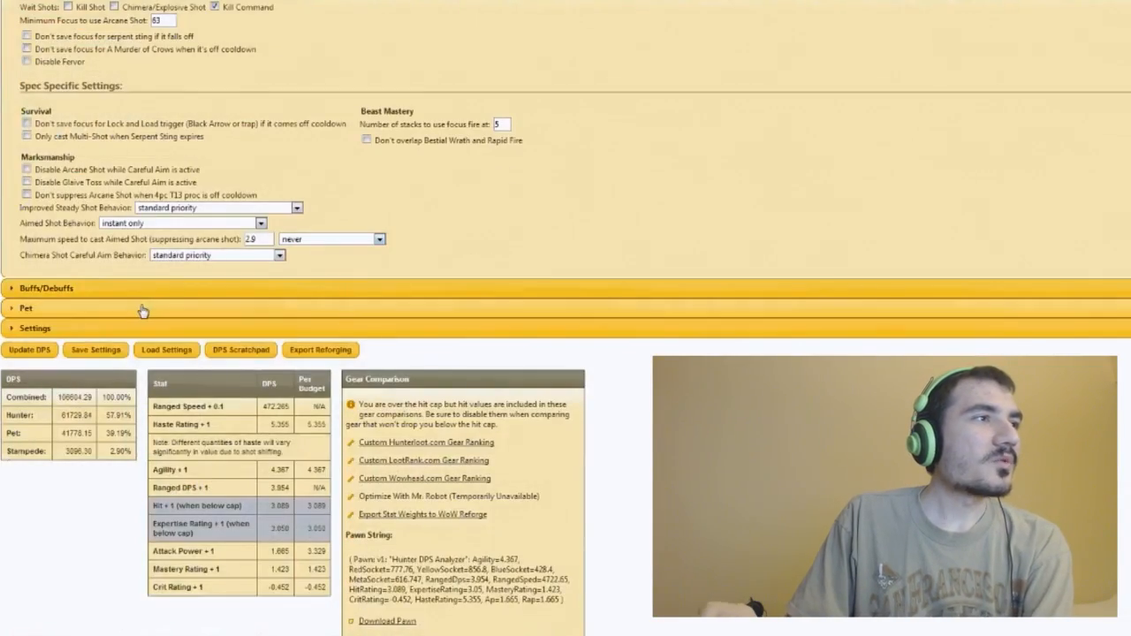
{"action": "scroll", "scroll_direction": "down", "scroll_amount": 3}
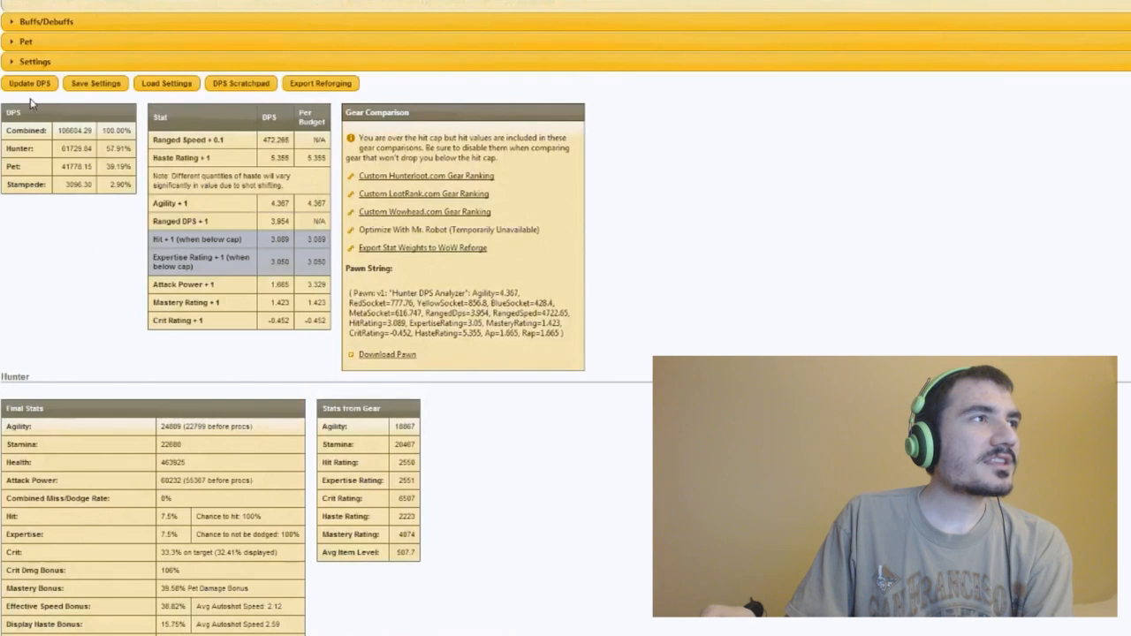
{"action": "scroll", "scroll_direction": "down", "scroll_amount": 3}
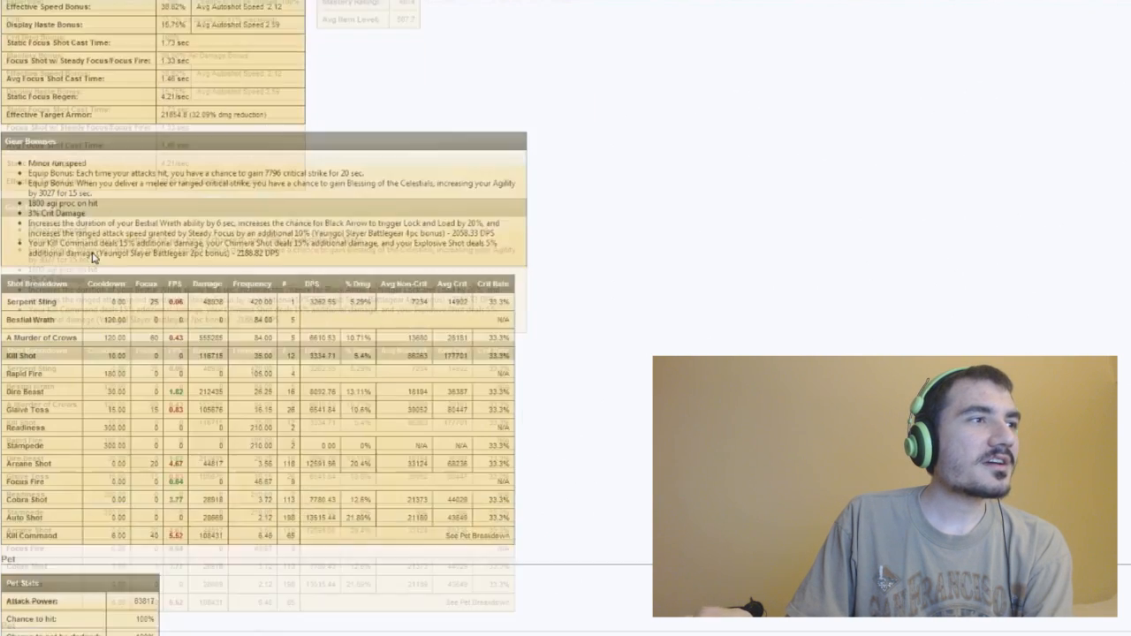
{"action": "scroll", "scroll_direction": "down", "scroll_amount": 3}
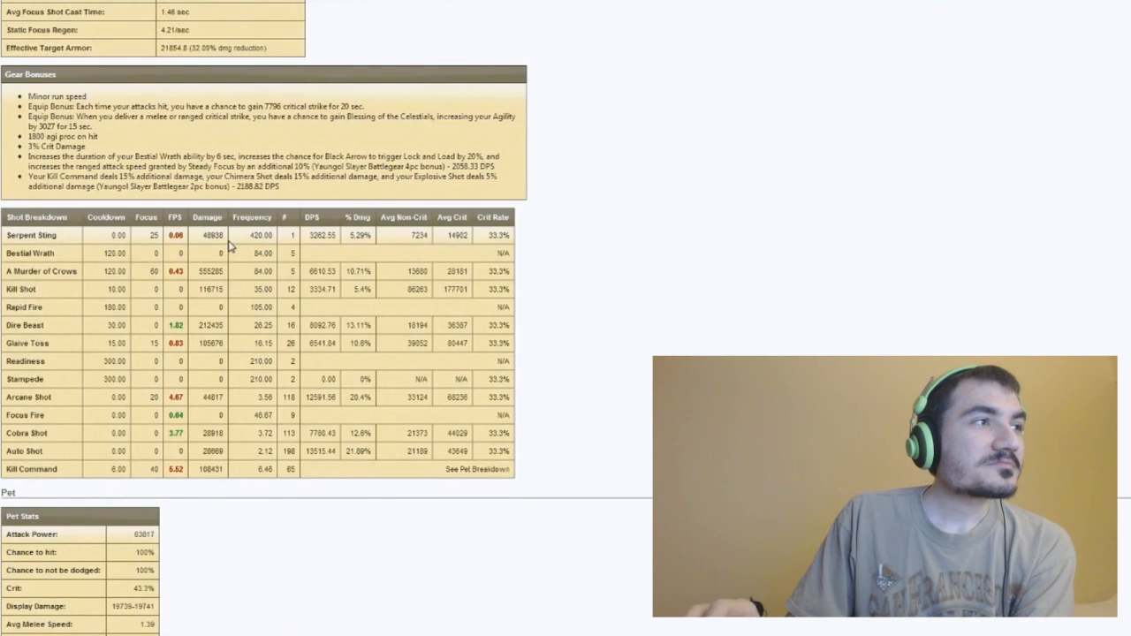
{"action": "mouse_move", "coordinate": [220, 449]}
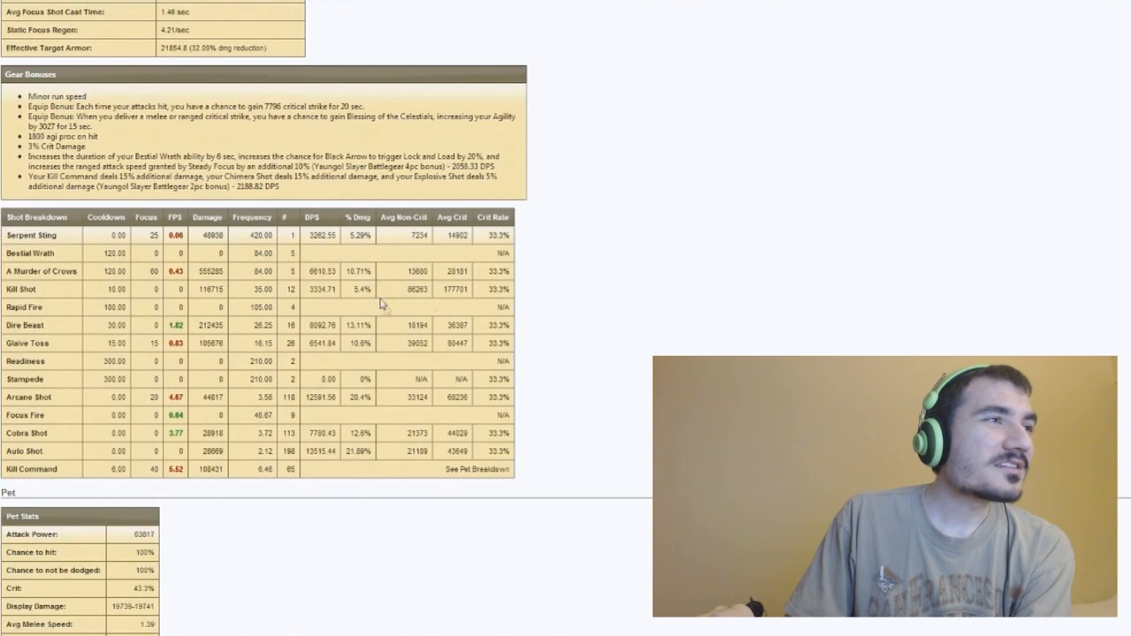
{"action": "mouse_move", "coordinate": [557, 269]}
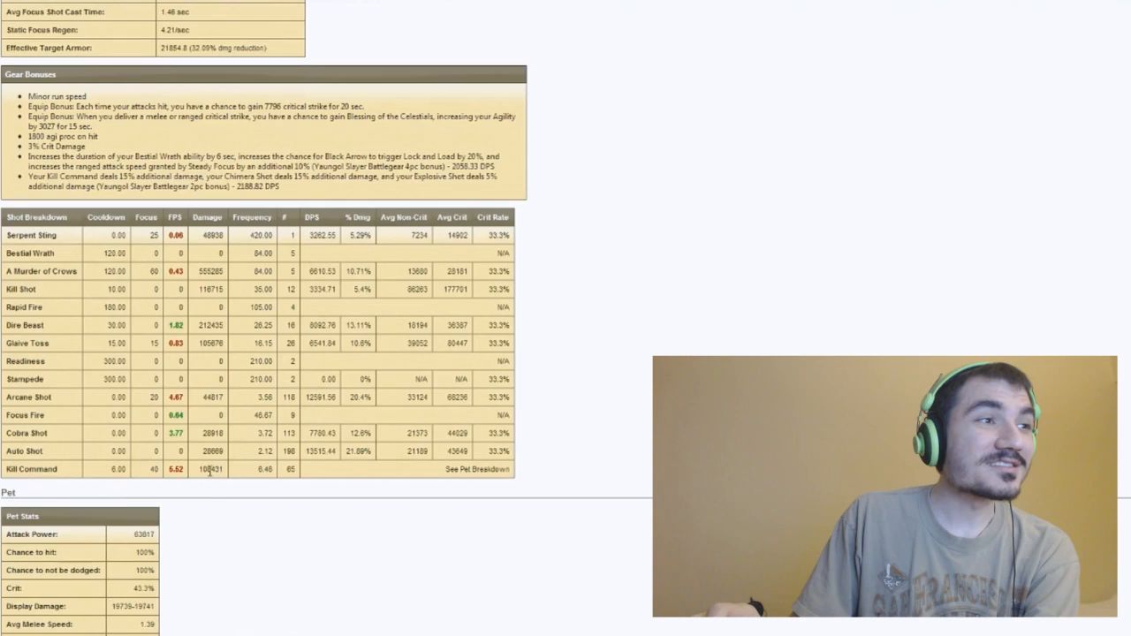
{"action": "mouse_move", "coordinate": [291, 470]}
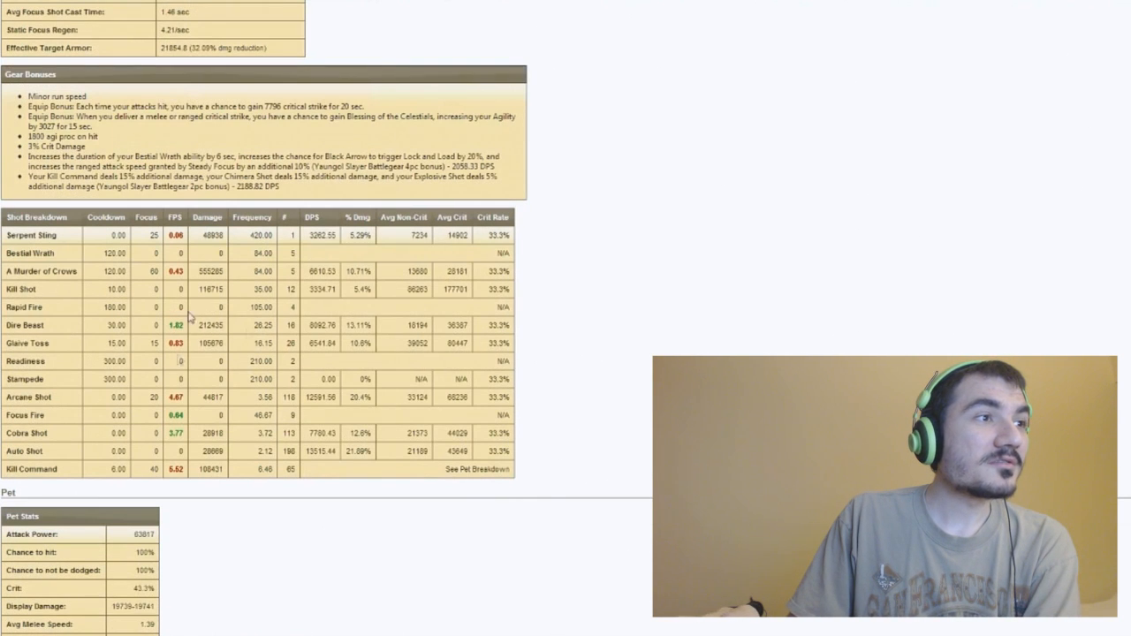
{"action": "mouse_move", "coordinate": [193, 272]}
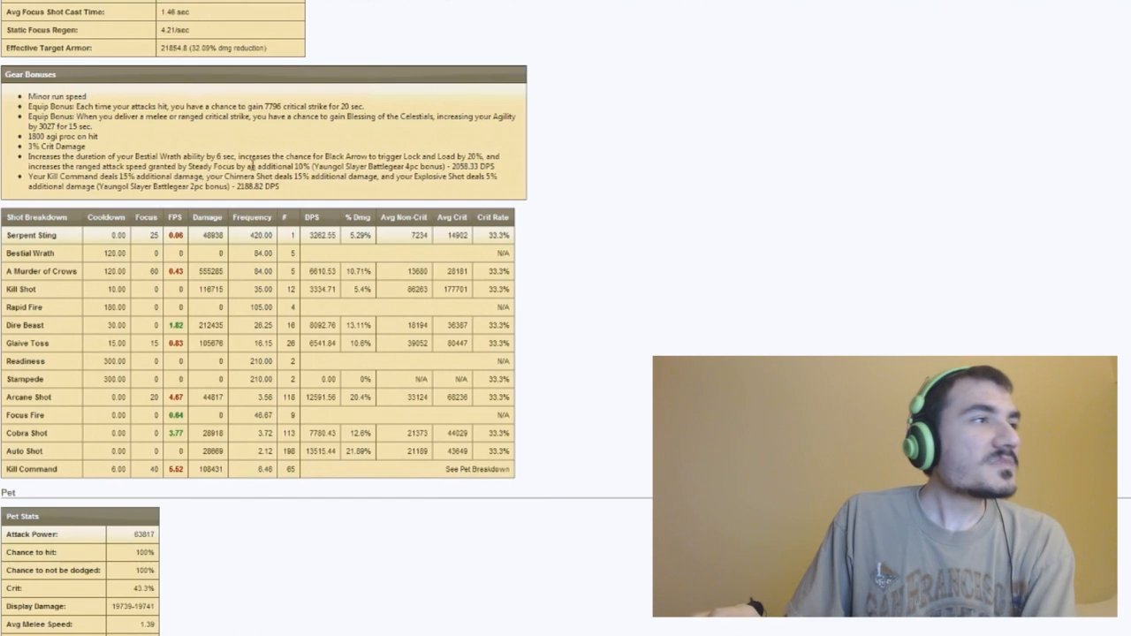
{"action": "mouse_move", "coordinate": [127, 290]}
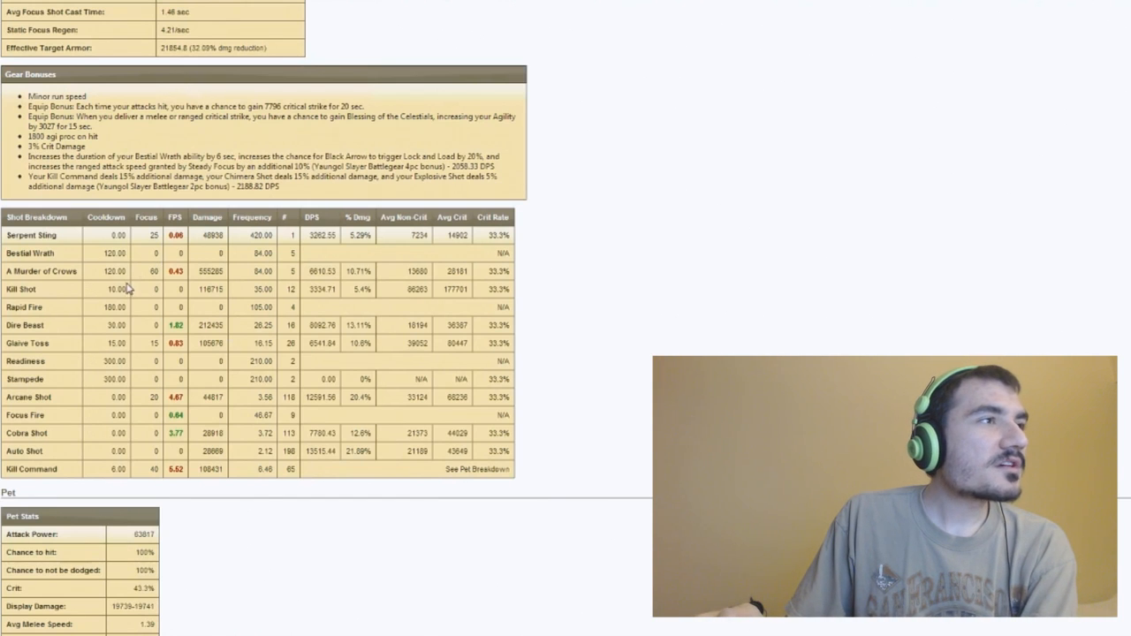